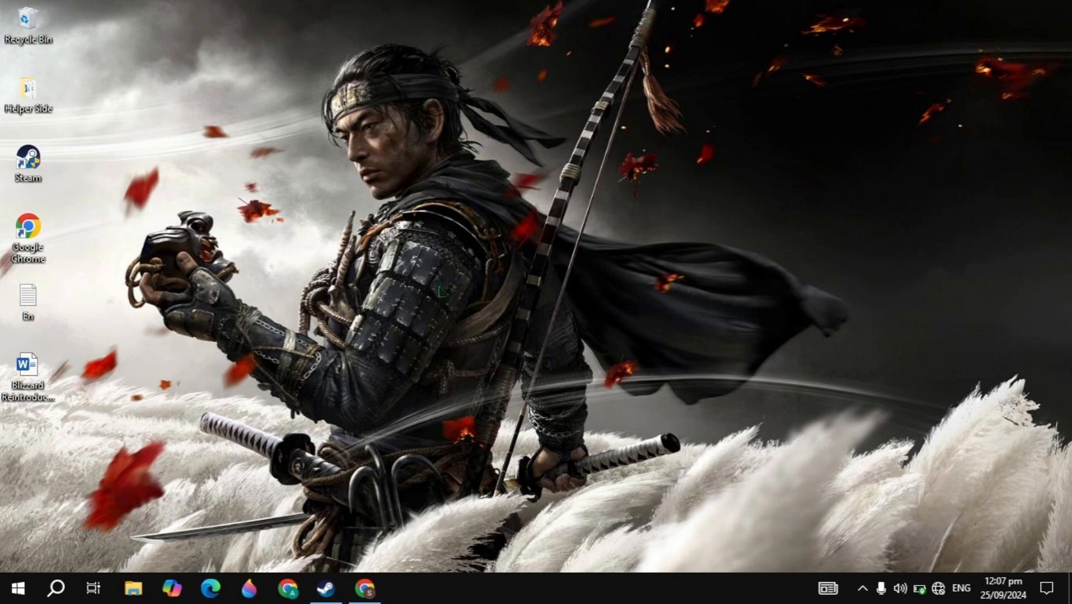
pyautogui.moveTo(497, 573)
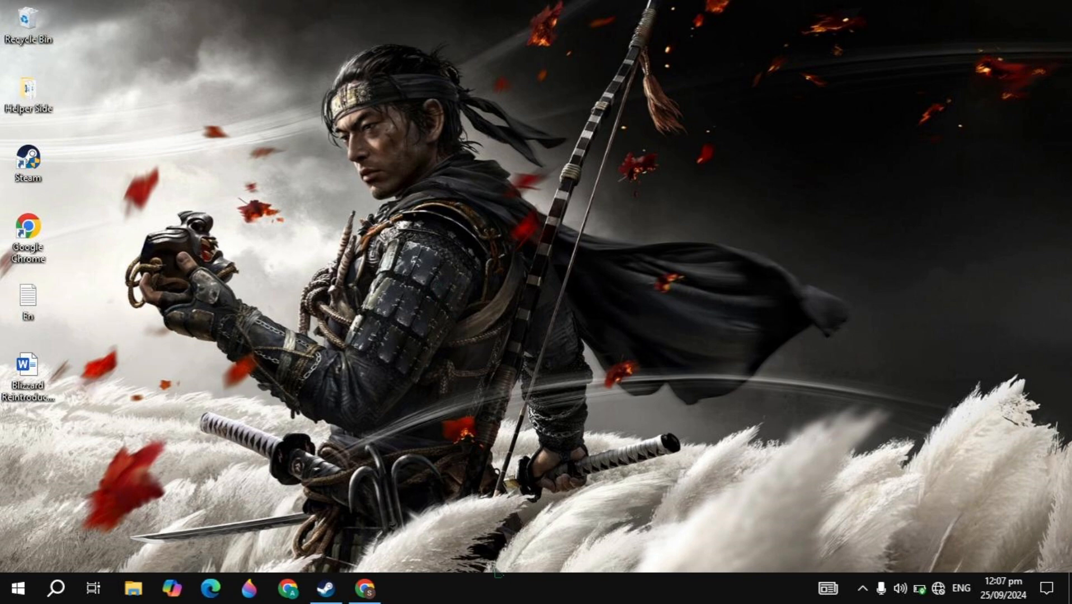
# Bring up the taskbar's right-click options list containing Task Manager.
pyautogui.rightClick(615, 587)
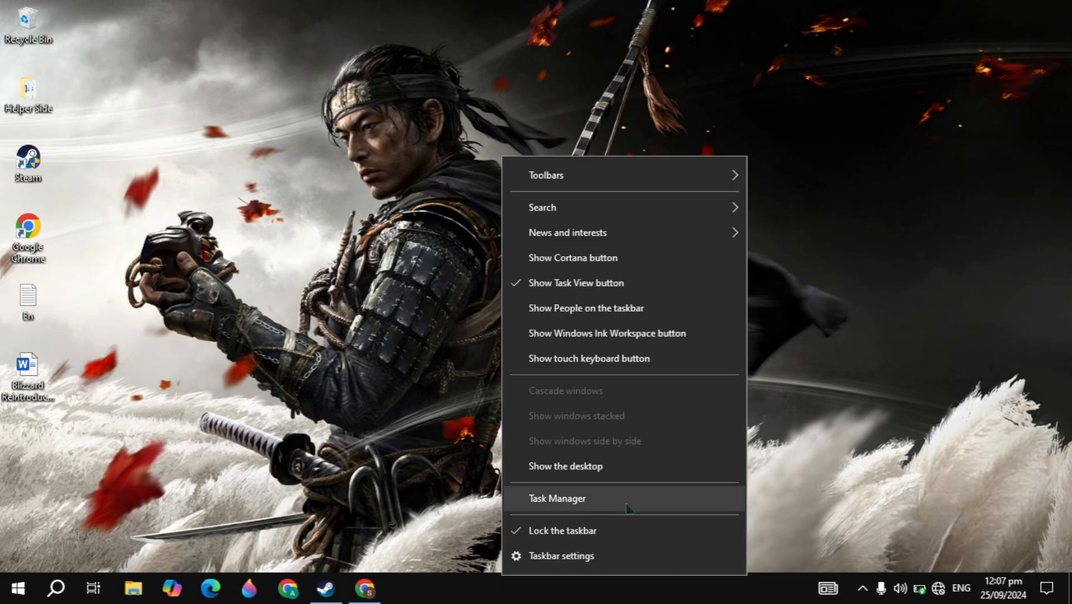
# Launch Task Manager, sort processes by memory and end the Google Chrome task.
pyautogui.click(556, 498)
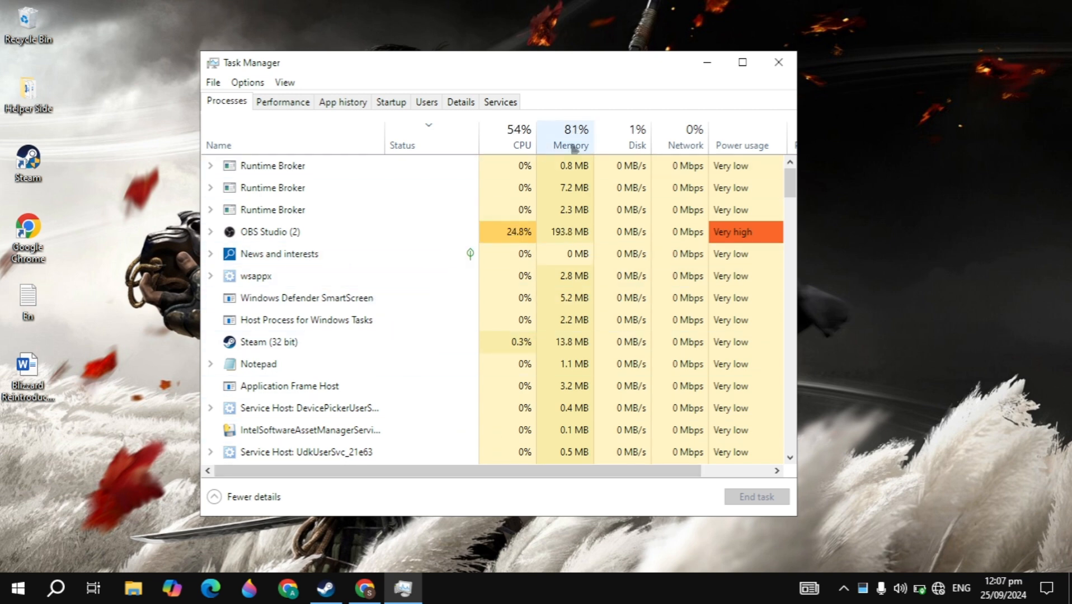
pyautogui.click(571, 133)
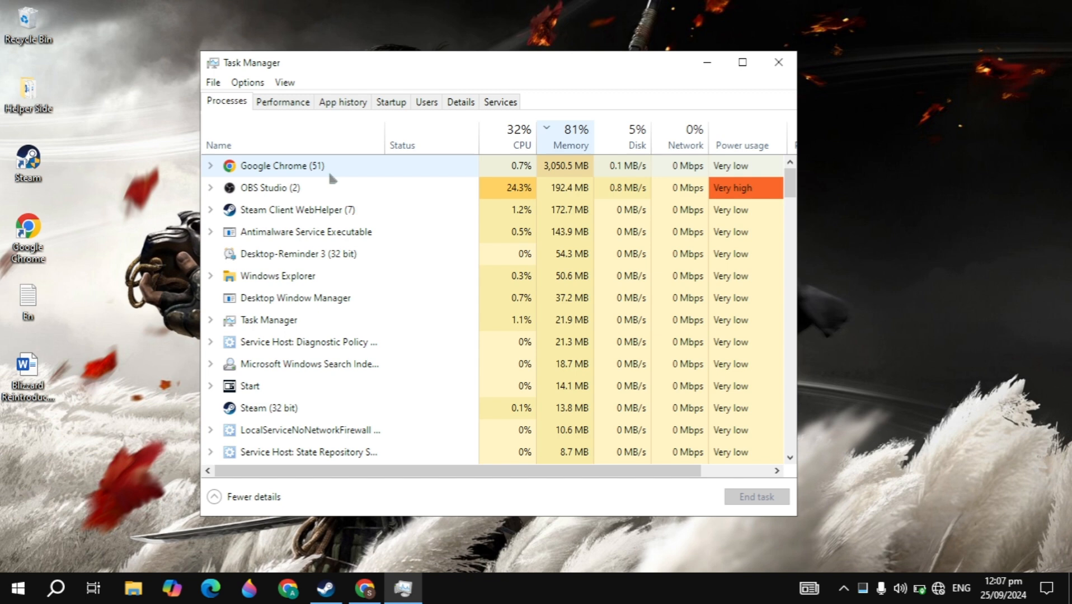
pyautogui.rightClick(276, 165)
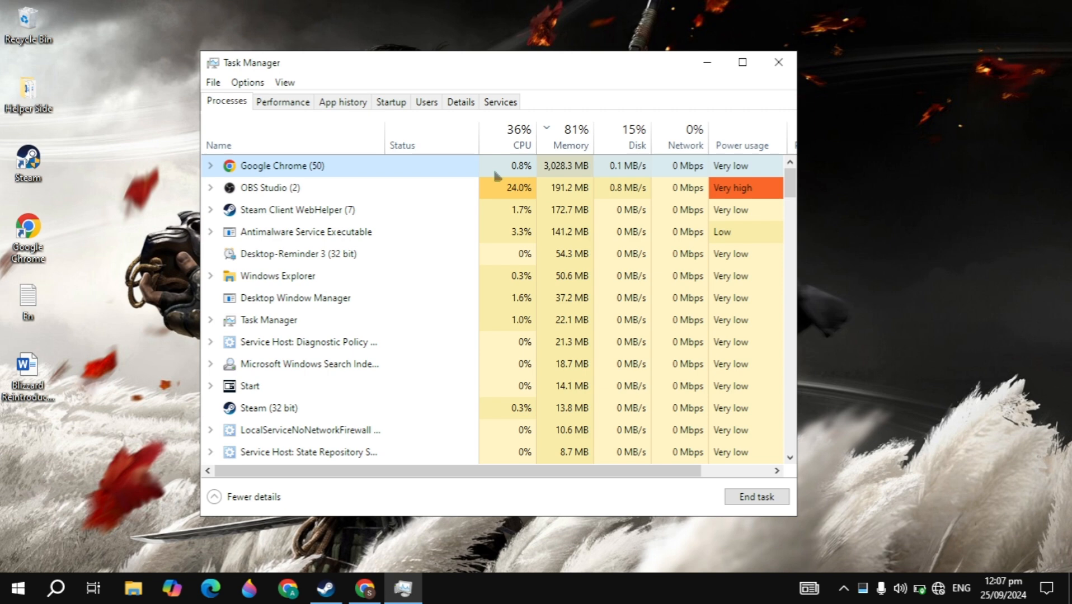
pyautogui.click(390, 101)
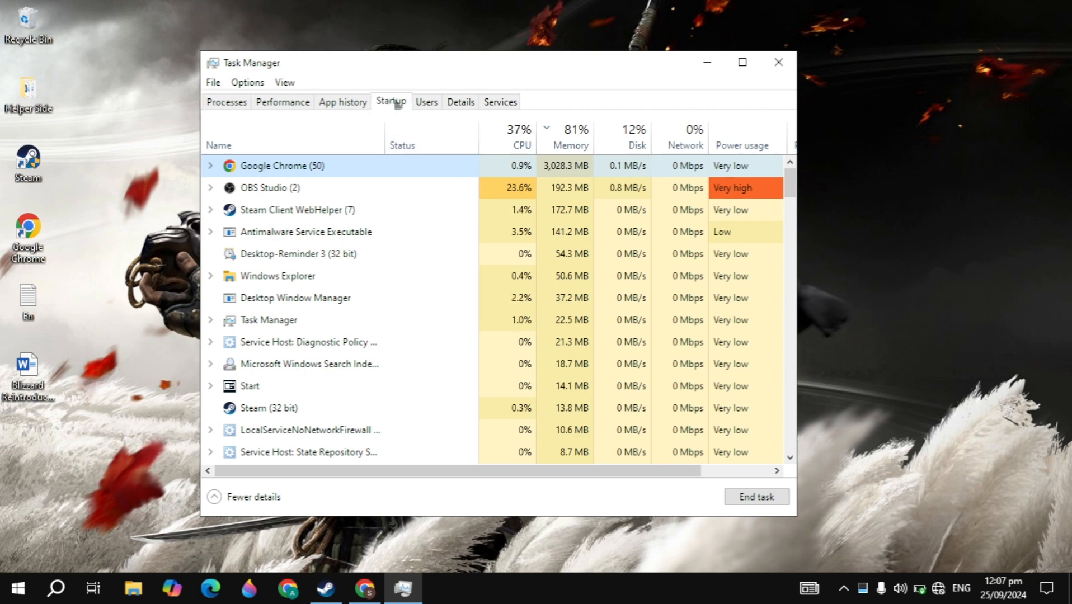
# Review startup apps such as Battle.net and Desktop-Reminder 3, then close Task Manager.
pyautogui.click(391, 101)
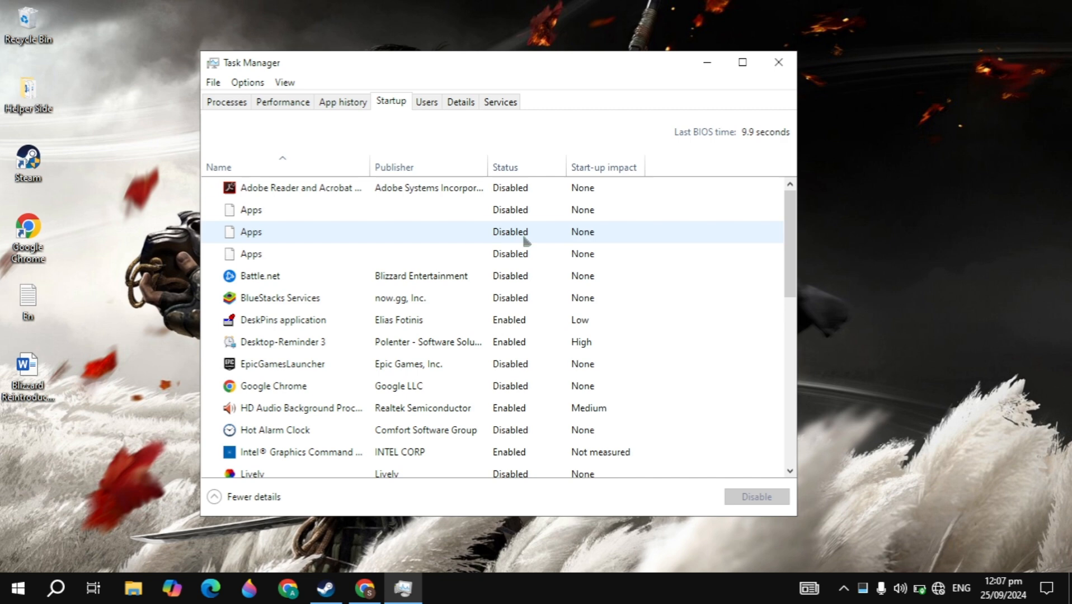
pyautogui.scroll(-3)
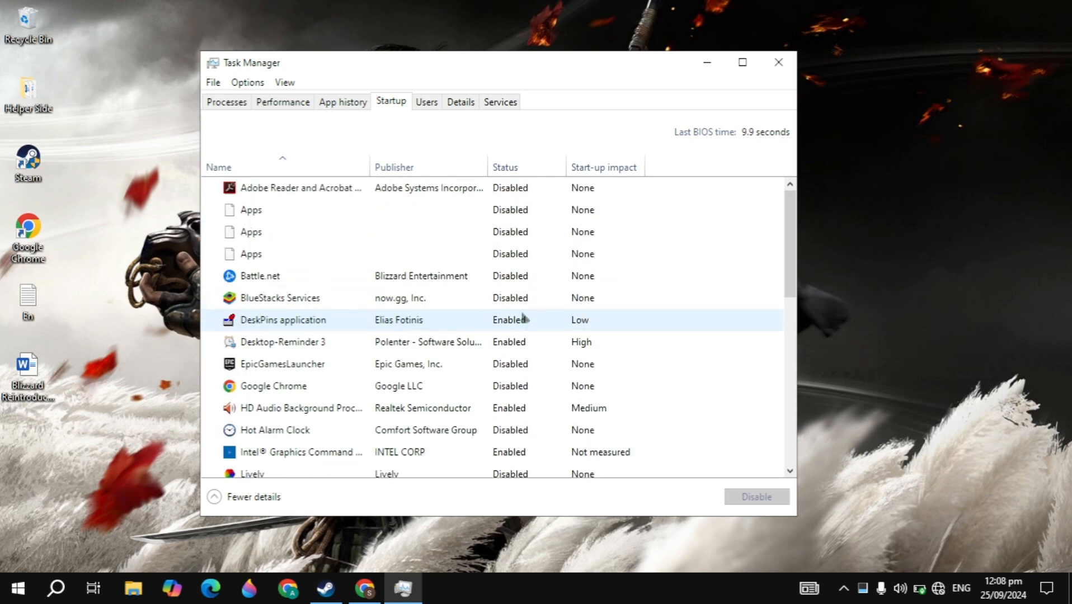
pyautogui.click(273, 276)
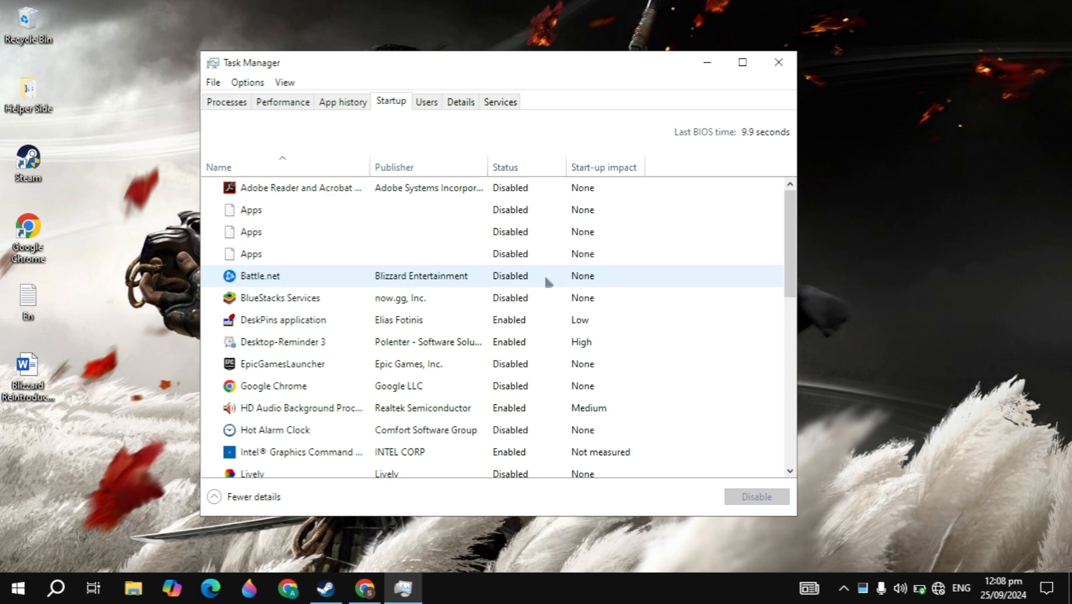
pyautogui.click(282, 341)
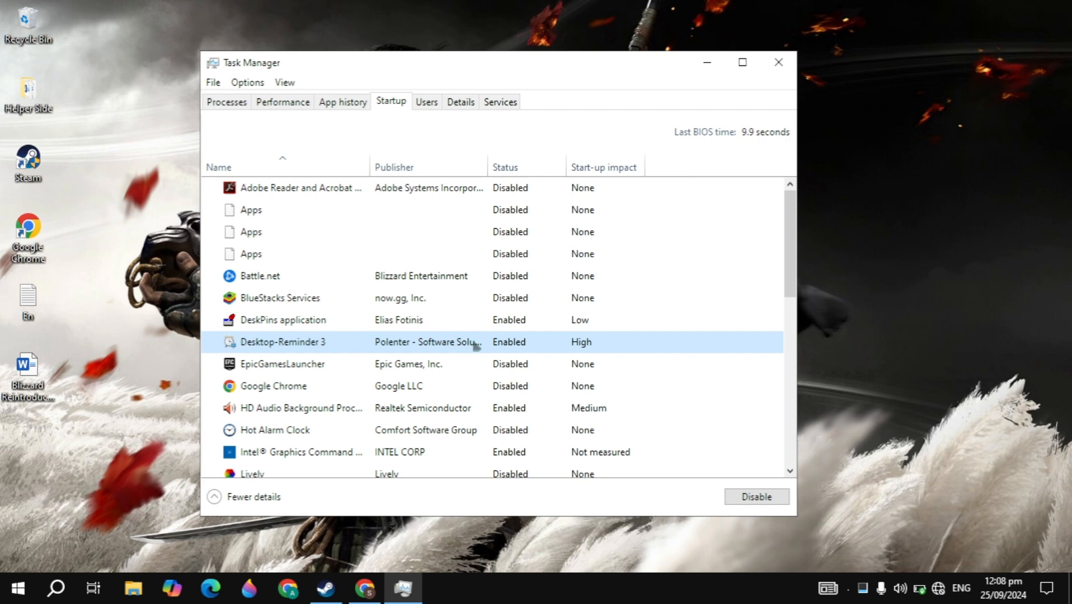
pyautogui.moveTo(778, 63)
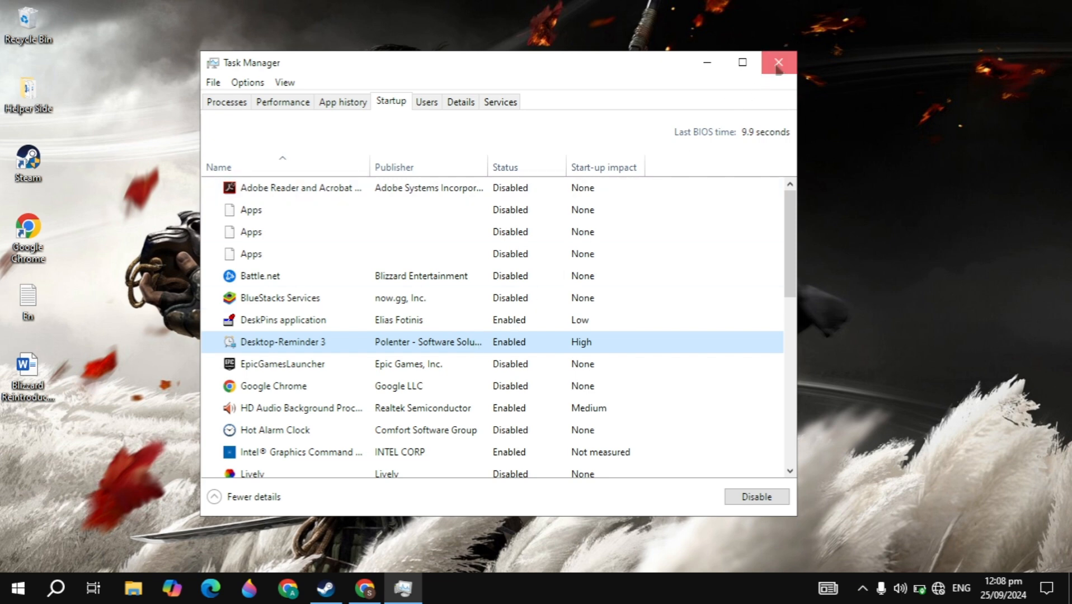
pyautogui.click(778, 63)
pyautogui.write('p')
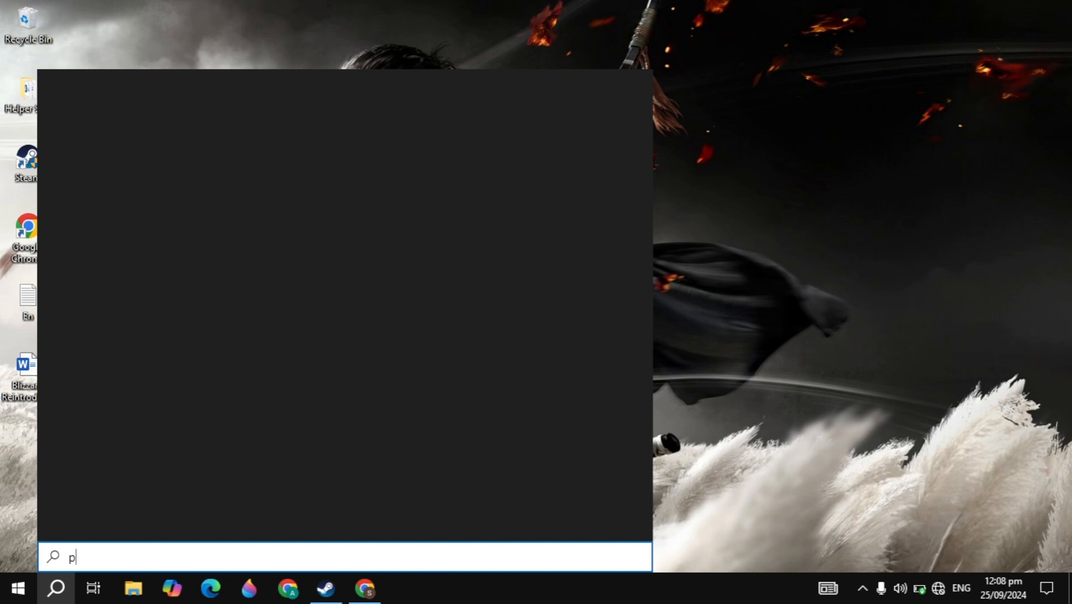
# Search for 'privacy settings' and open the Privacy settings result.
pyautogui.write('rivacy settings')
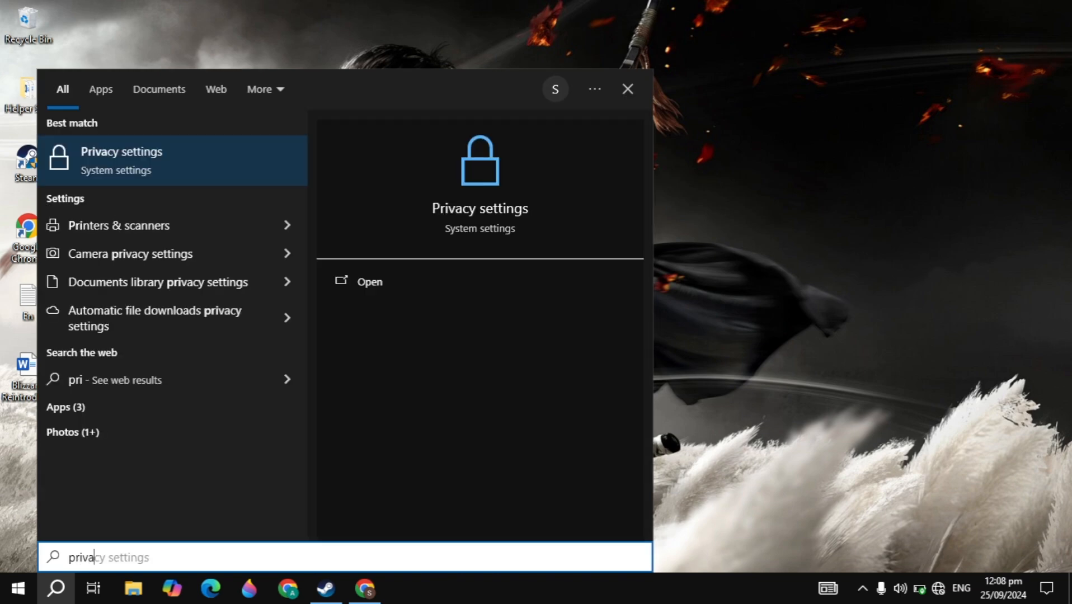
pyautogui.click(122, 151)
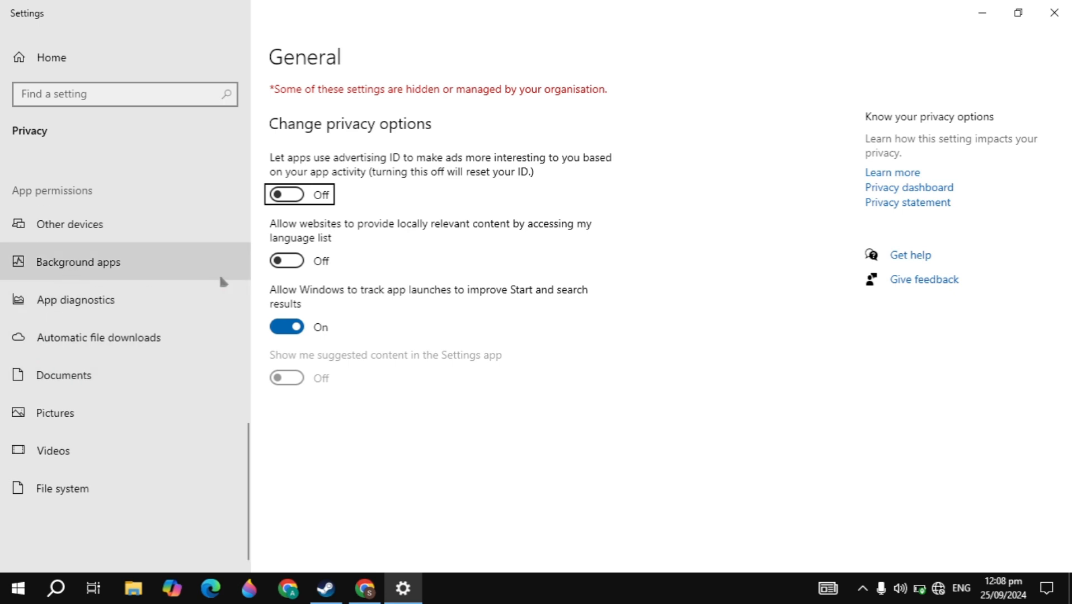
# Confirm Background apps is Off, then search 'system' and launch System Configuration.
pyautogui.click(78, 261)
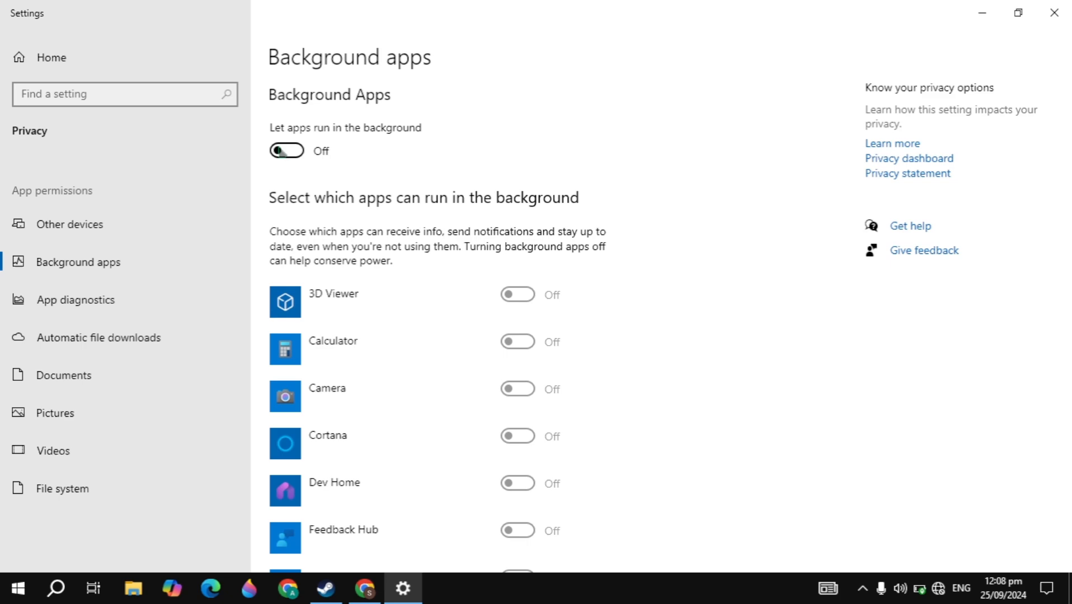
pyautogui.click(286, 150)
pyautogui.write('s')
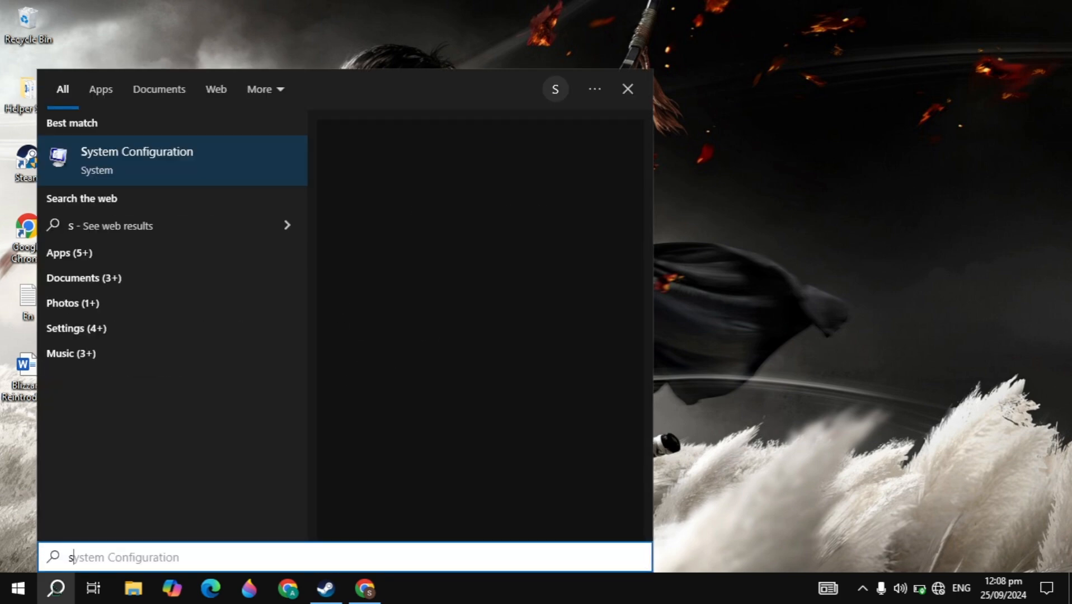
pyautogui.write('ystem')
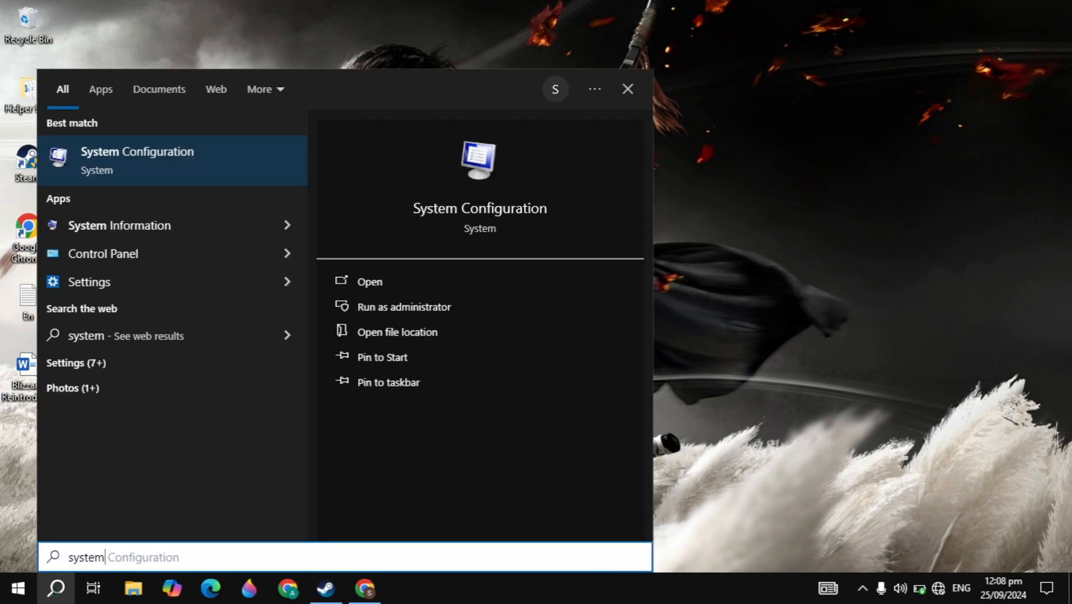
pyautogui.click(368, 281)
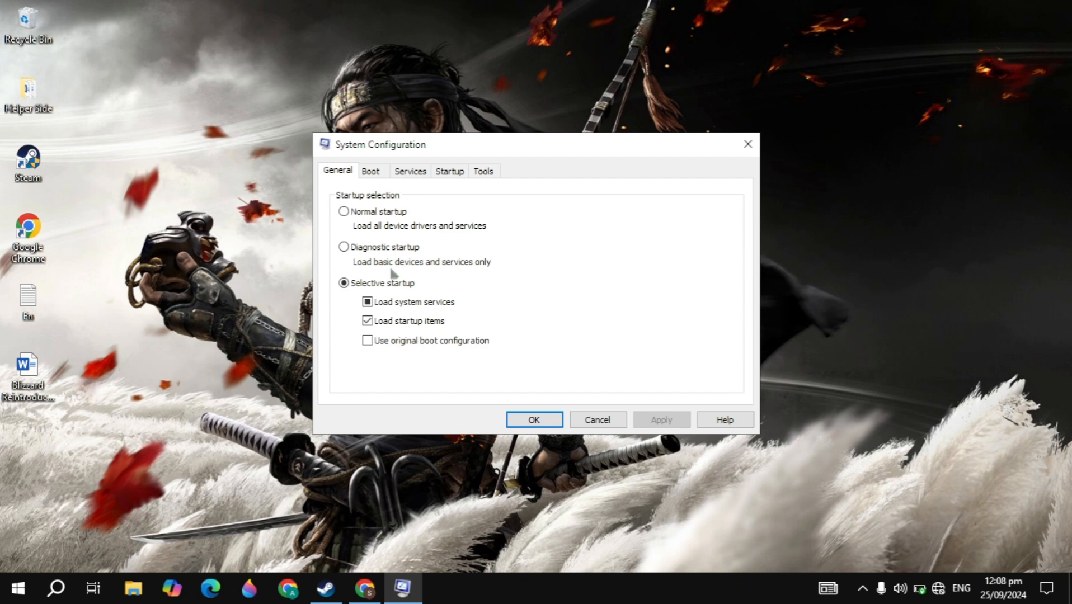
# In Boot advanced options, confirm the number of processors as 4.
pyautogui.click(370, 172)
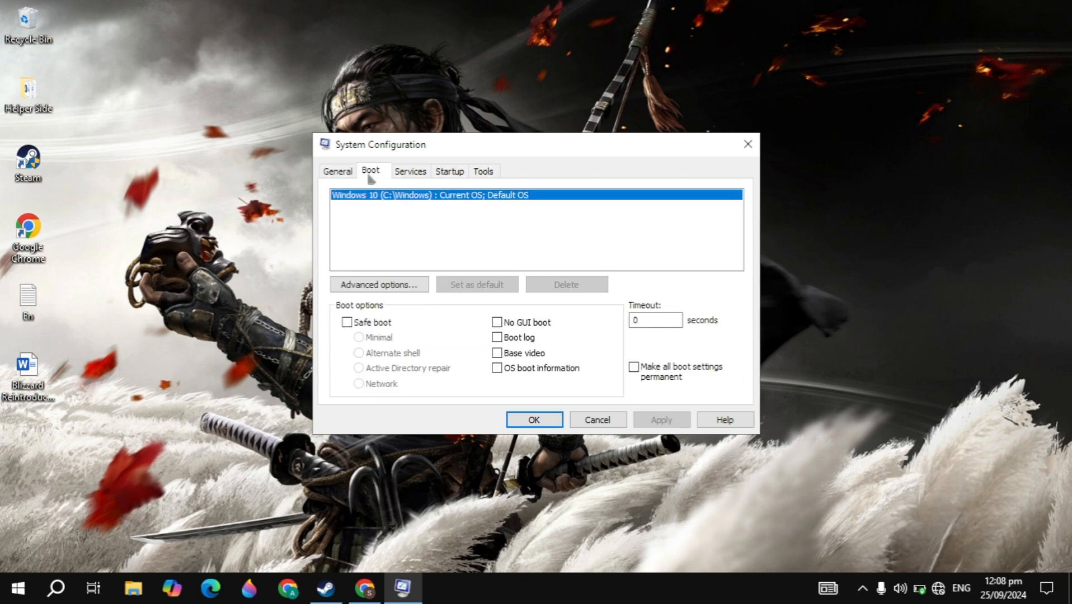
pyautogui.click(378, 284)
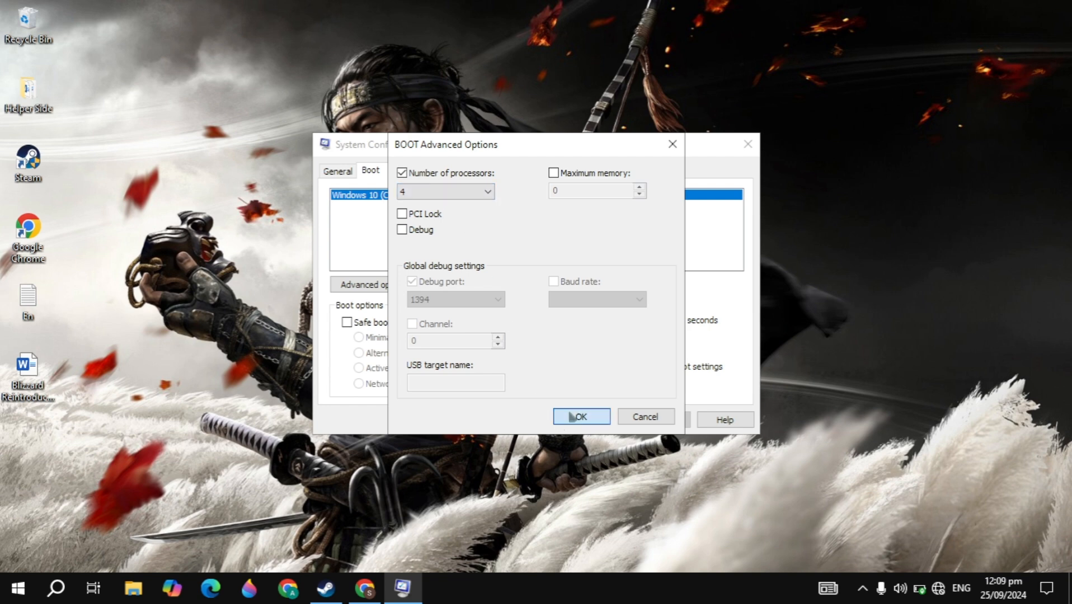
pyautogui.click(580, 416)
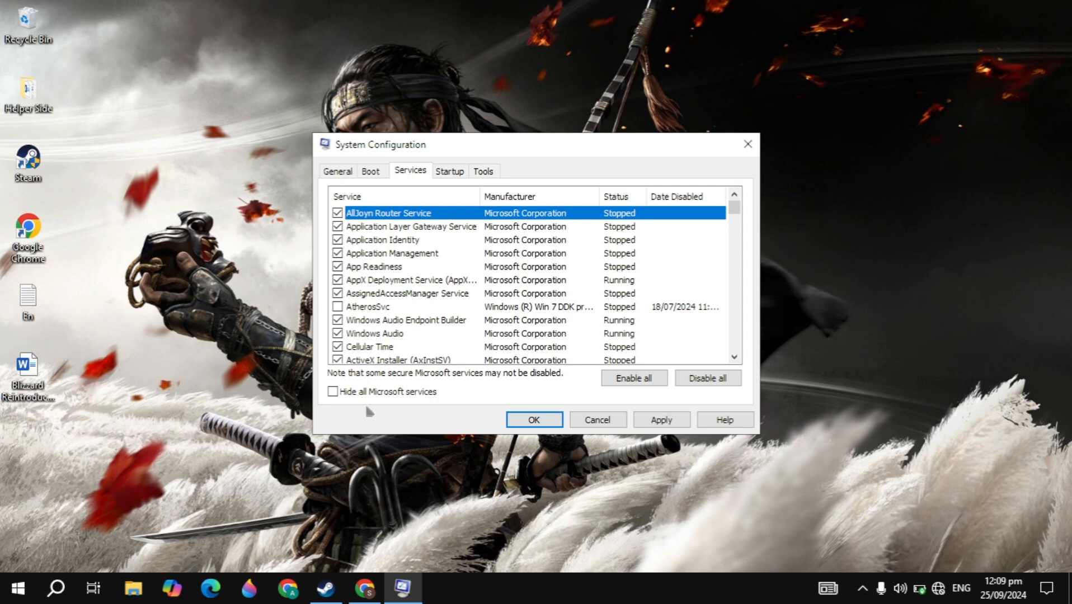
# Hide all Microsoft services, save with OK and exit without restart.
pyautogui.click(333, 391)
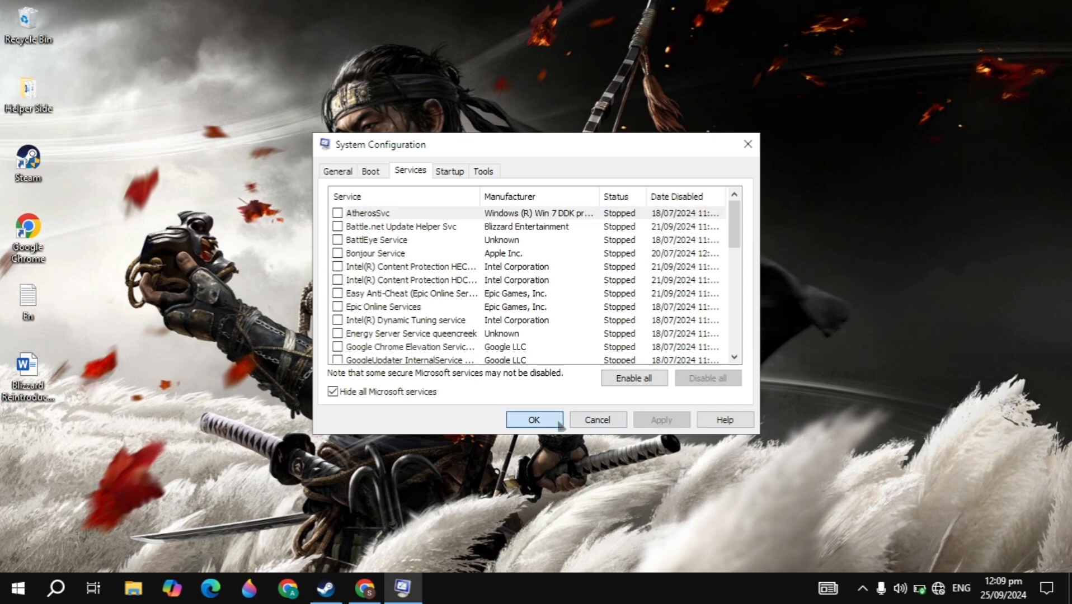
pyautogui.click(533, 420)
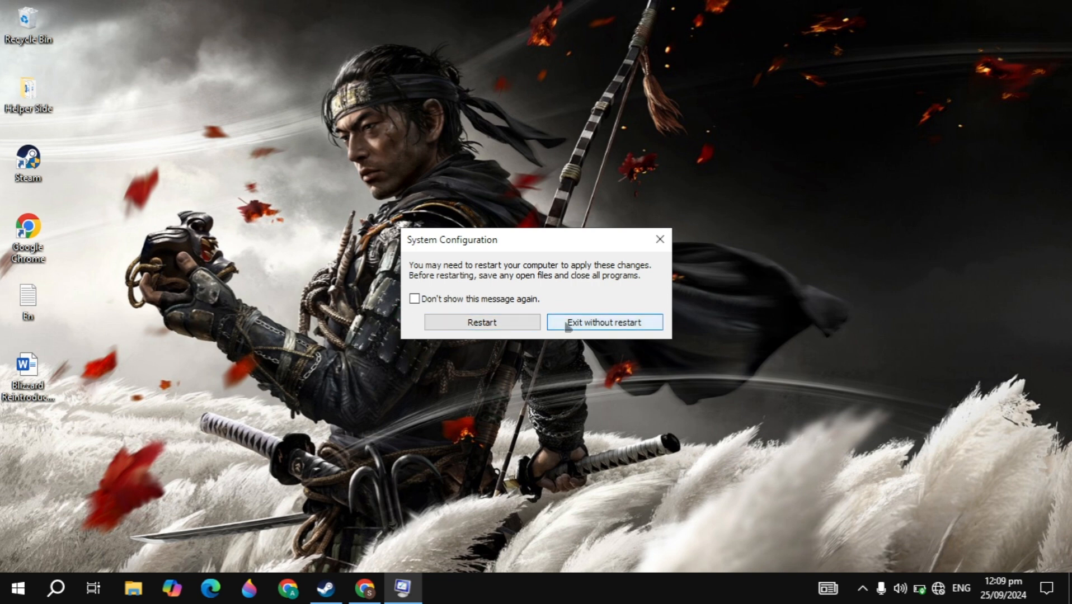
pyautogui.click(604, 322)
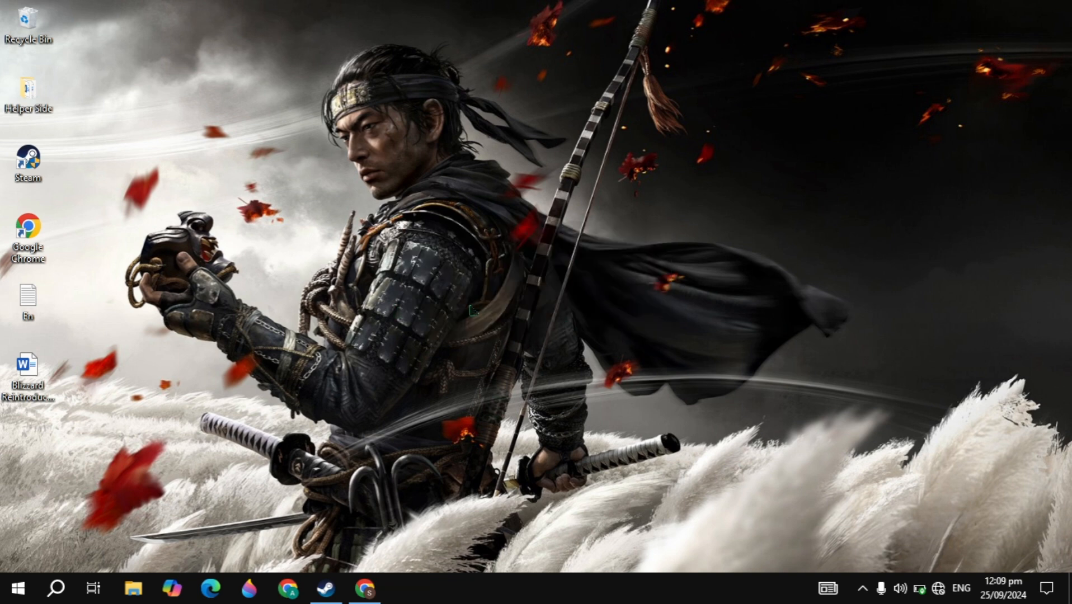